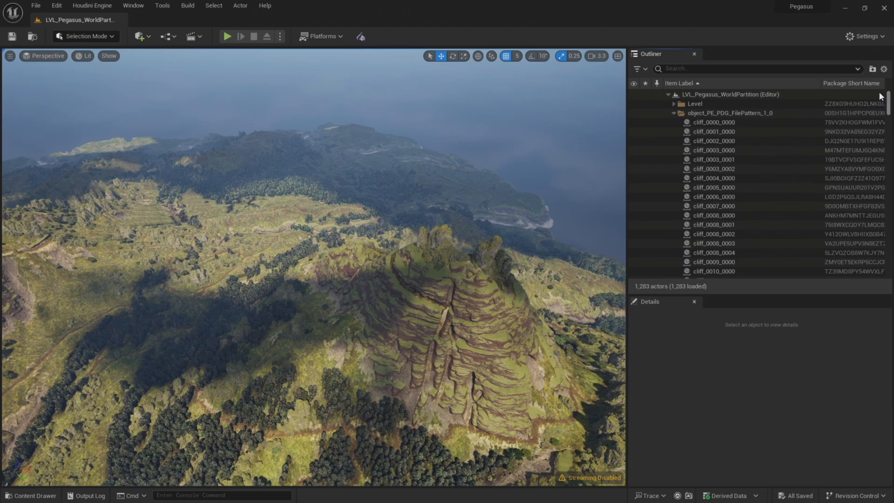
Browse into Pegasus_Cliff_Project_Files > Houdini > Packages > PegasusDemo to review the package tools.
right_click(729, 113)
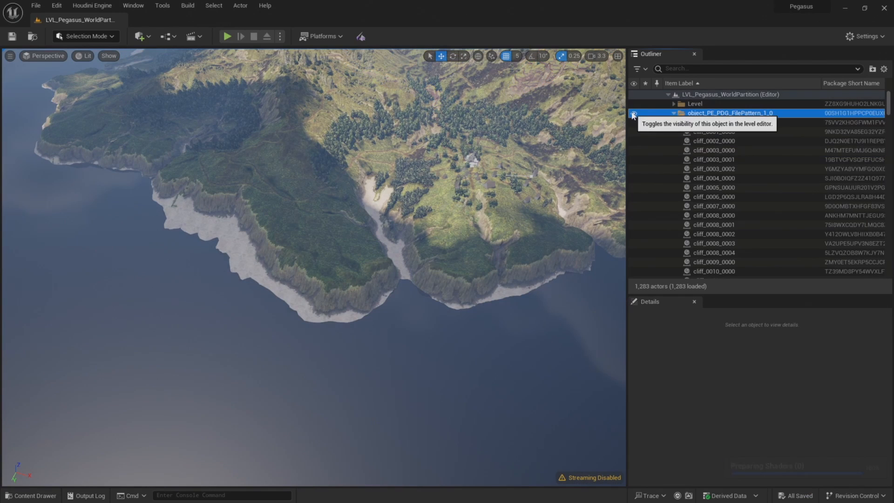
left_click(633, 113)
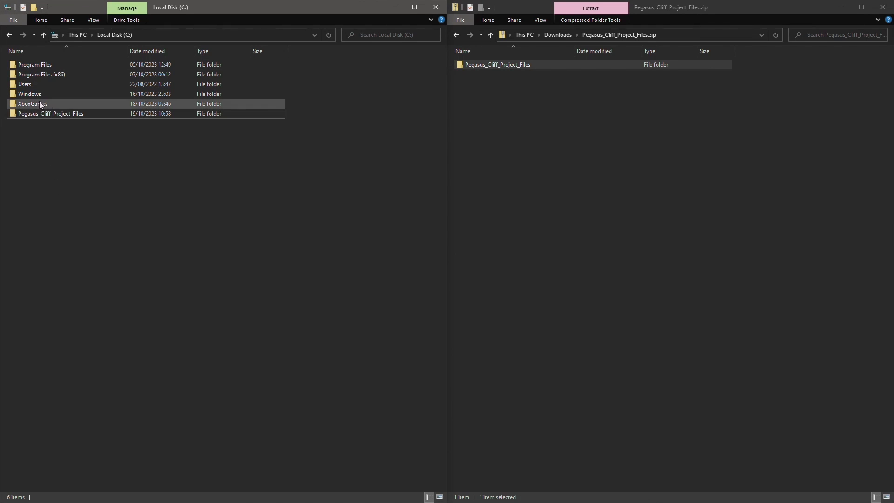
left_click(50, 113)
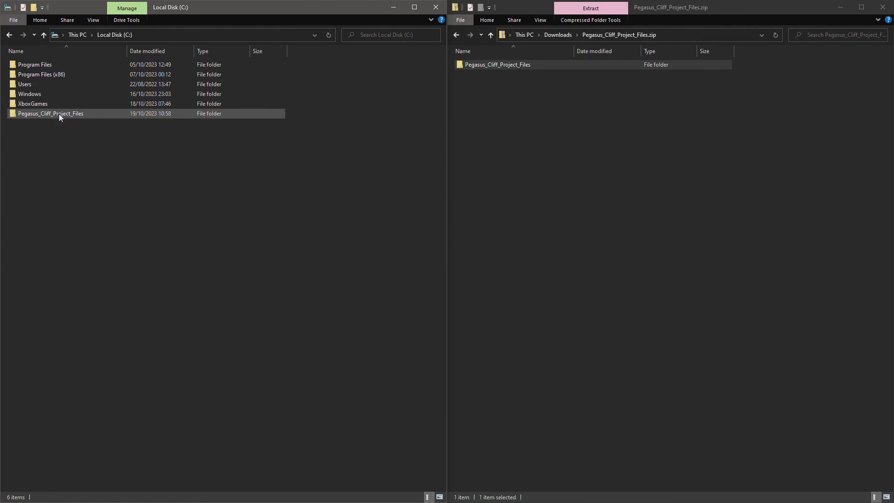
double_click(50, 113)
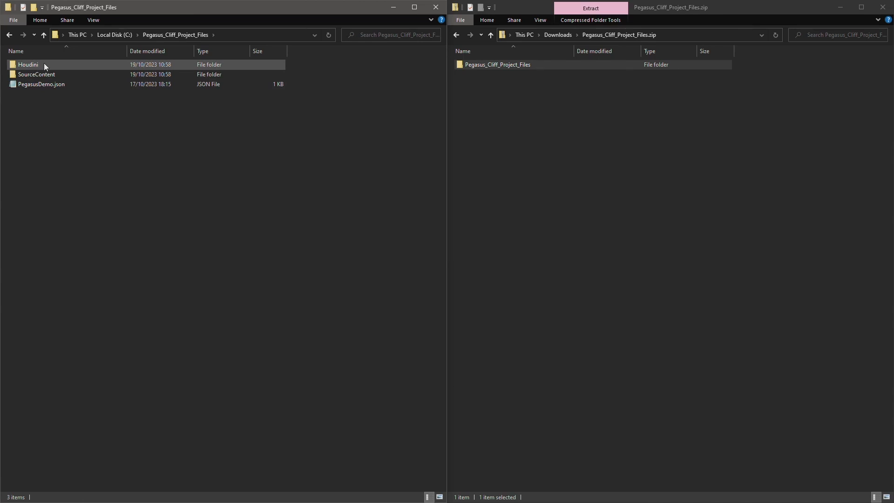
double_click(27, 64)
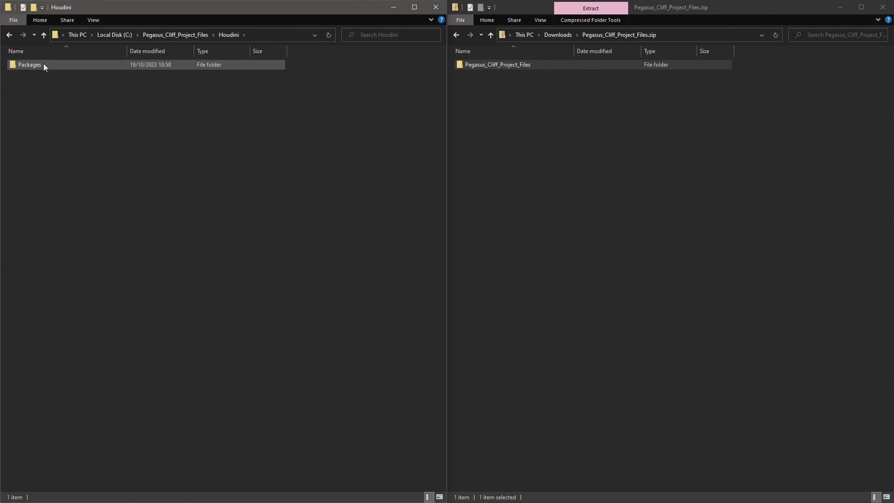
double_click(29, 64)
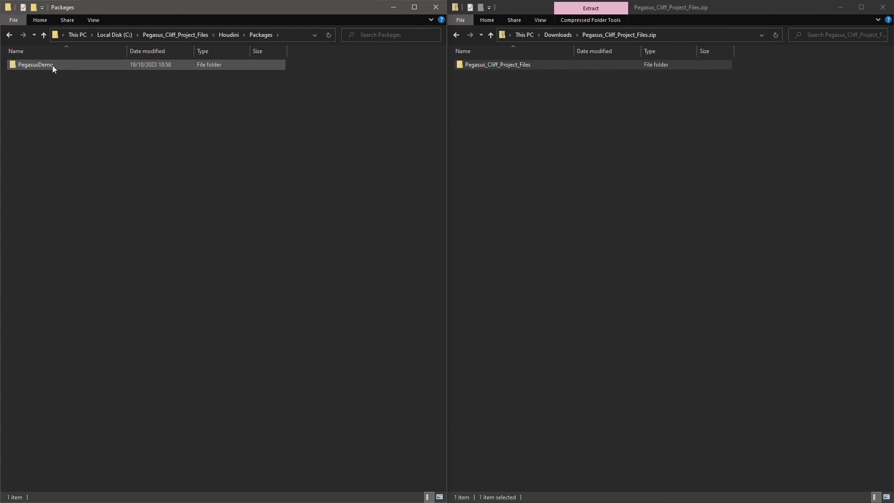
double_click(35, 64)
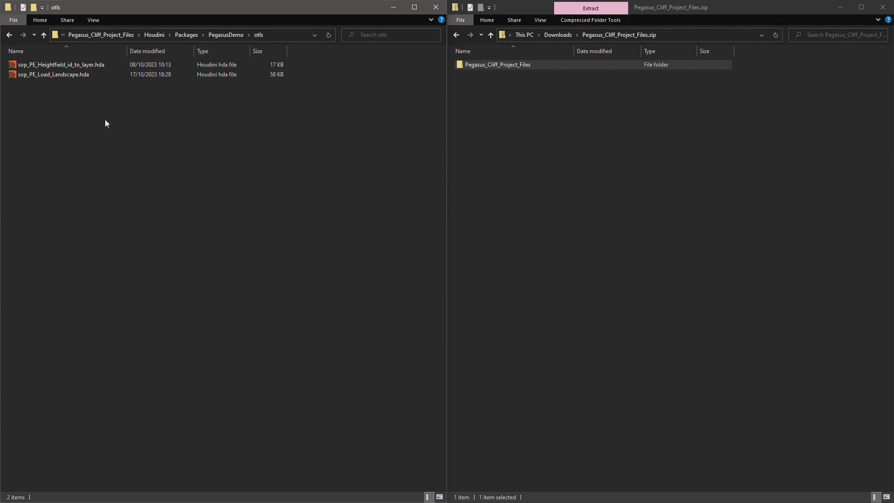
mouse_move(226, 35)
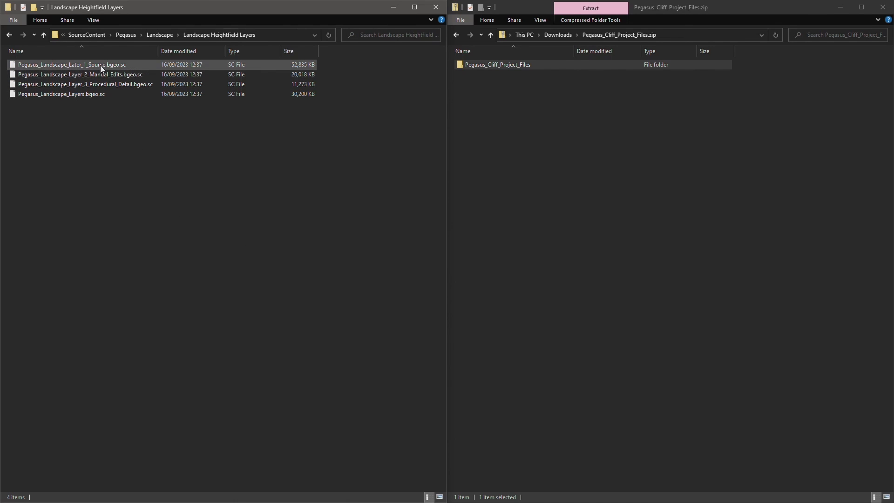
Review the manual edits and procedural detail heightfield layer files.
left_click(80, 74)
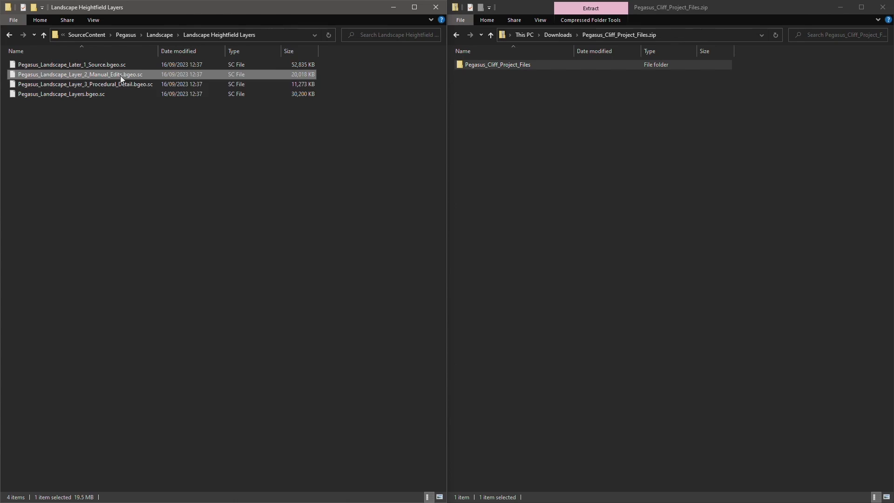
left_click(85, 84)
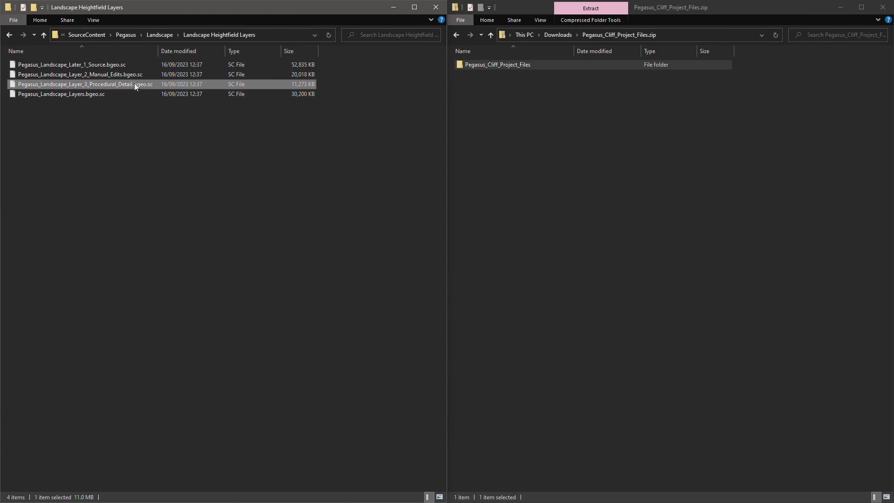
mouse_move(151, 179)
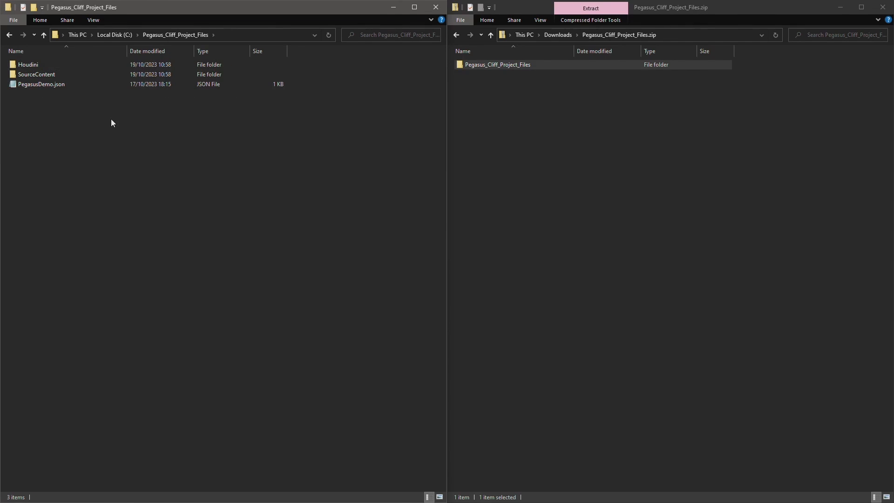
mouse_move(104, 130)
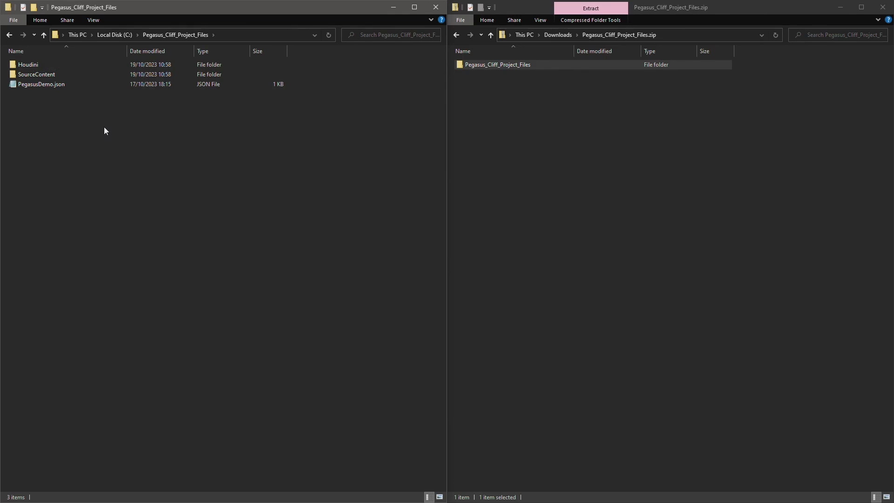
left_click(27, 64)
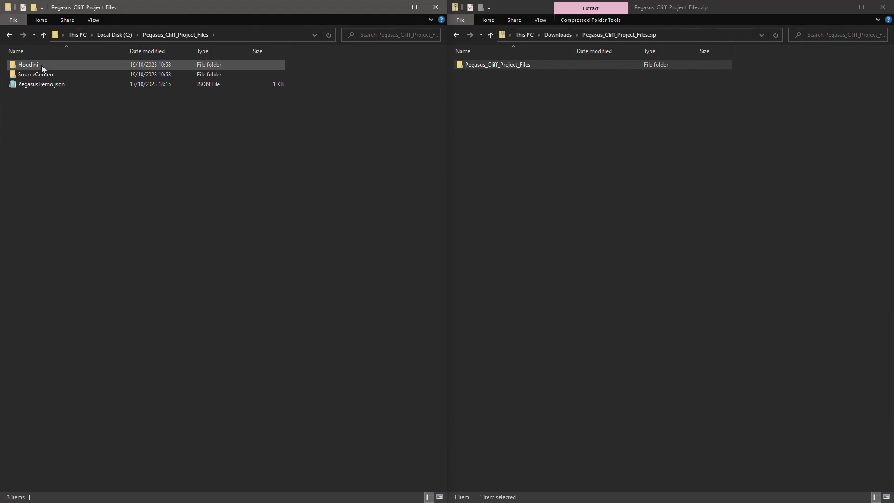
double_click(27, 64)
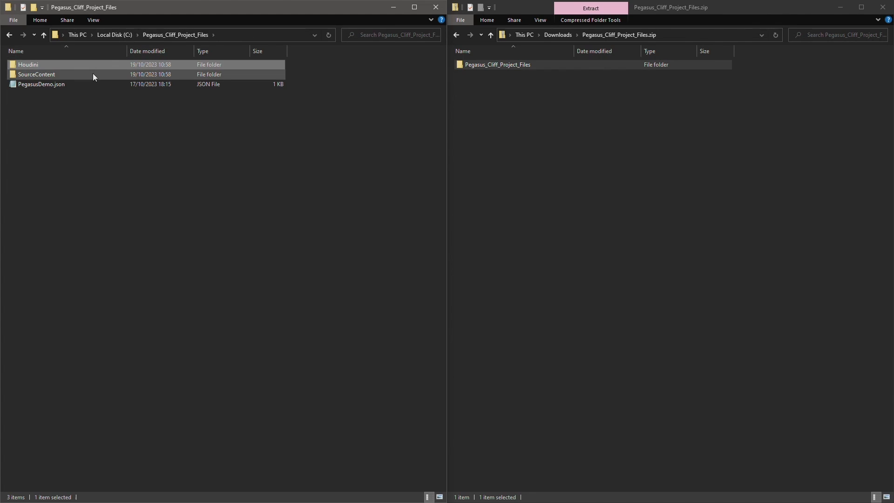
double_click(36, 75)
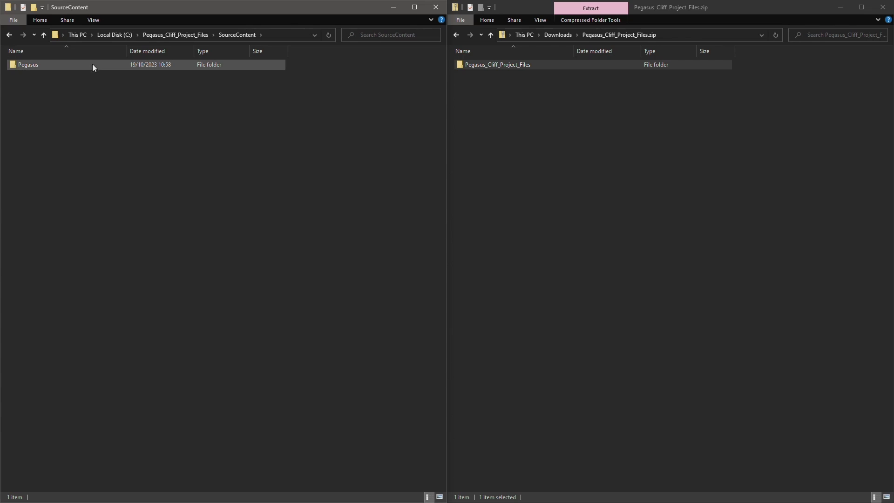
double_click(28, 65)
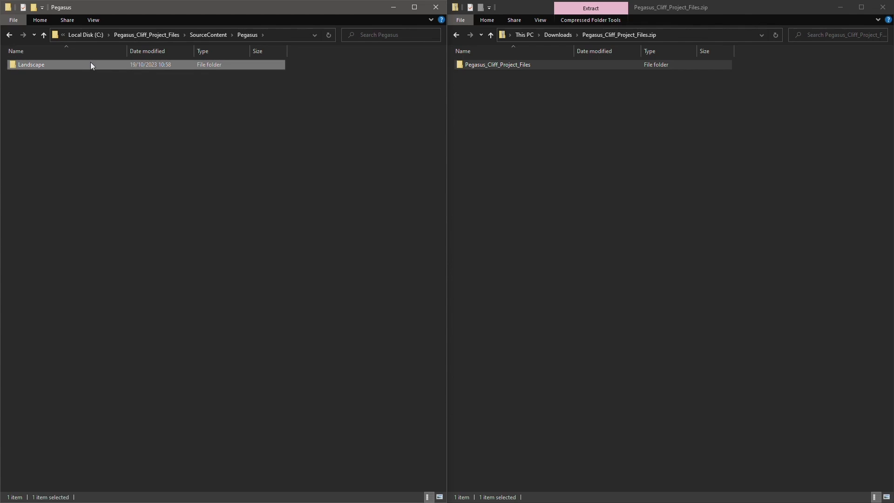
double_click(32, 65)
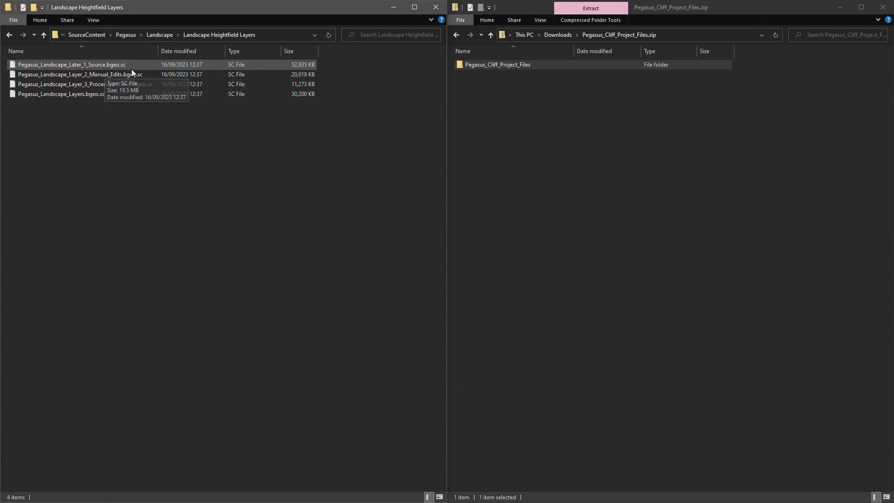
left_click(70, 64)
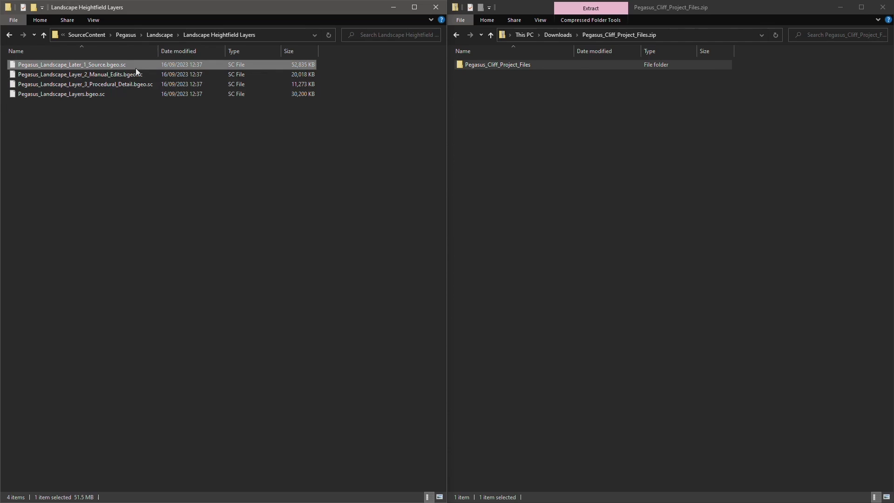
left_click(80, 74)
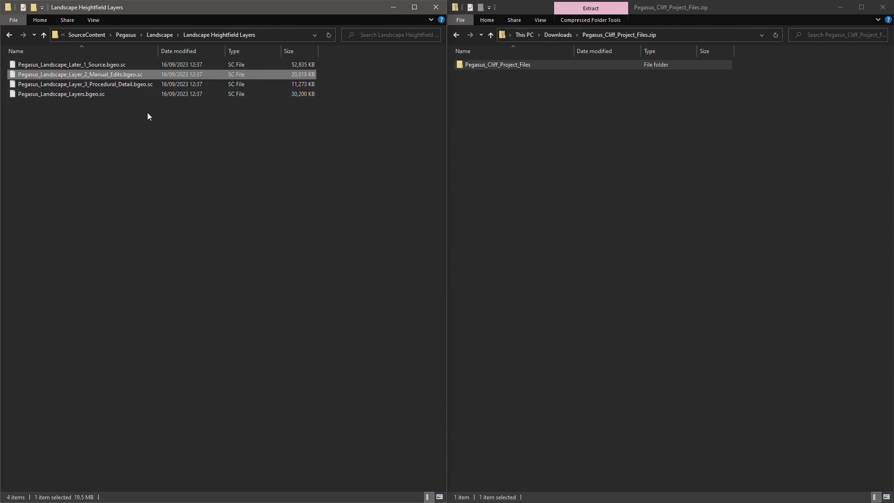
left_click(86, 83)
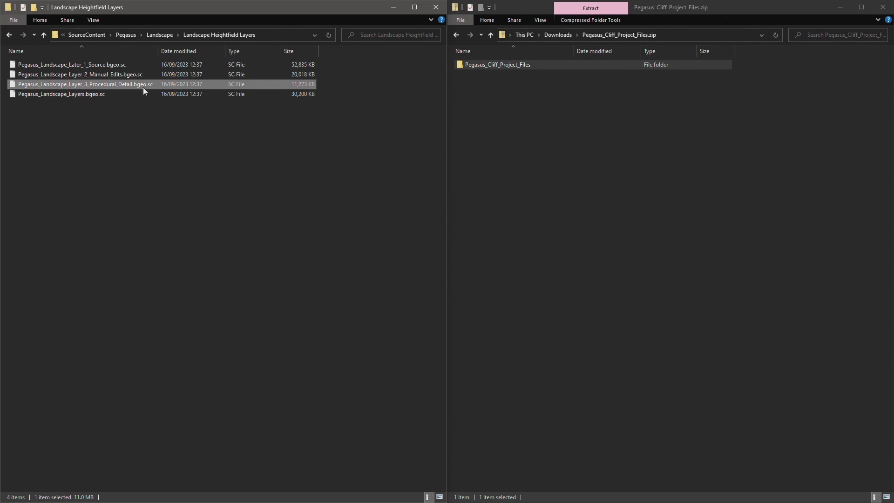
mouse_move(108, 129)
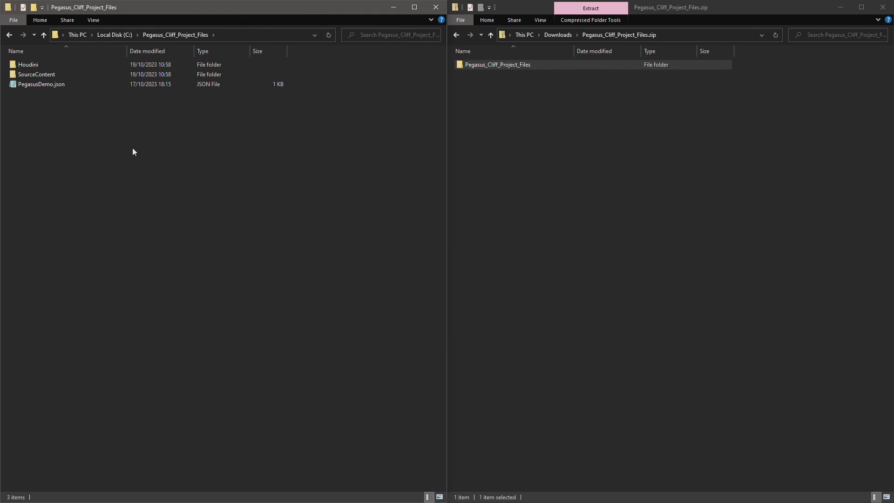
mouse_move(72, 97)
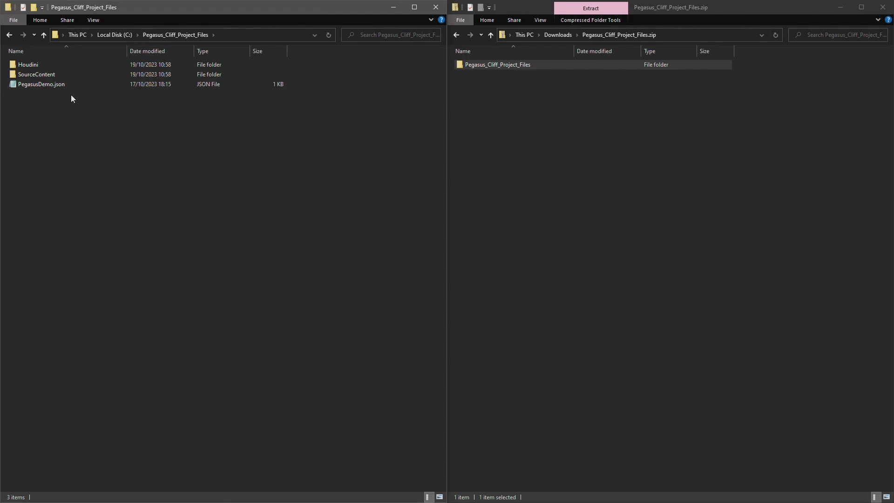
Create a Packages folder in houdini19.5 and copy PegasusDemo.json into it.
left_click(41, 83)
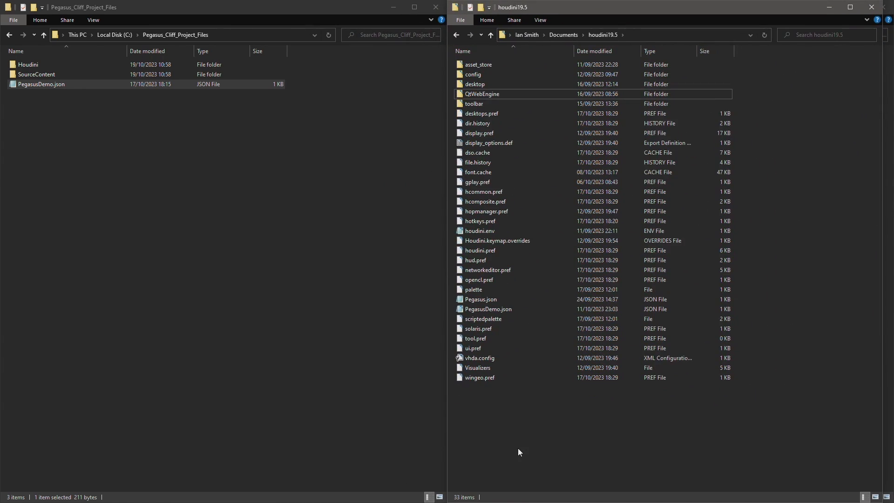
mouse_move(520, 432)
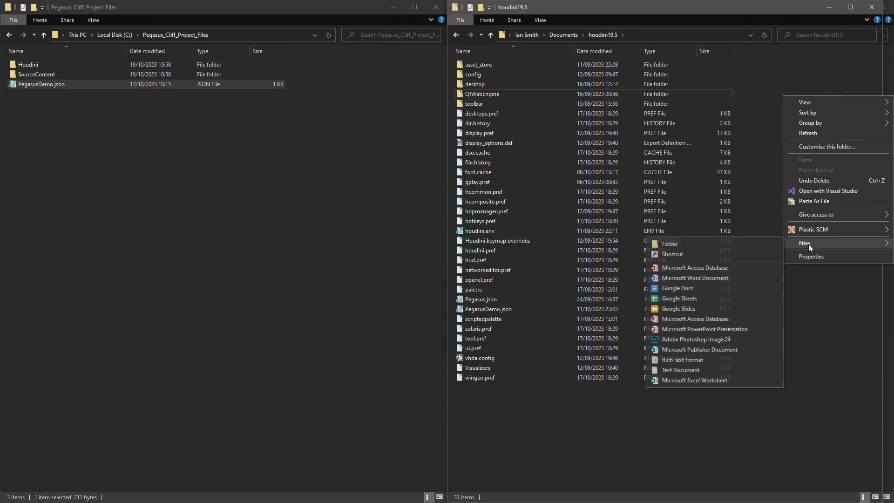
left_click(669, 243)
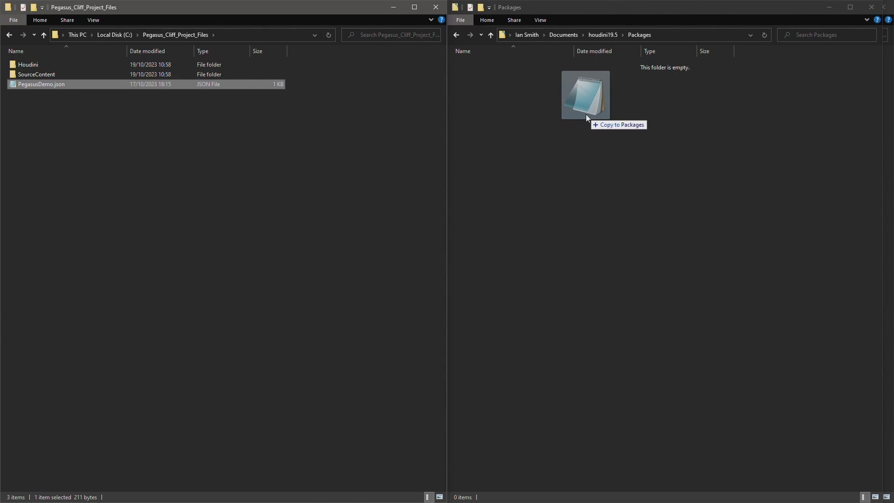
left_click_drag(41, 84, 585, 95)
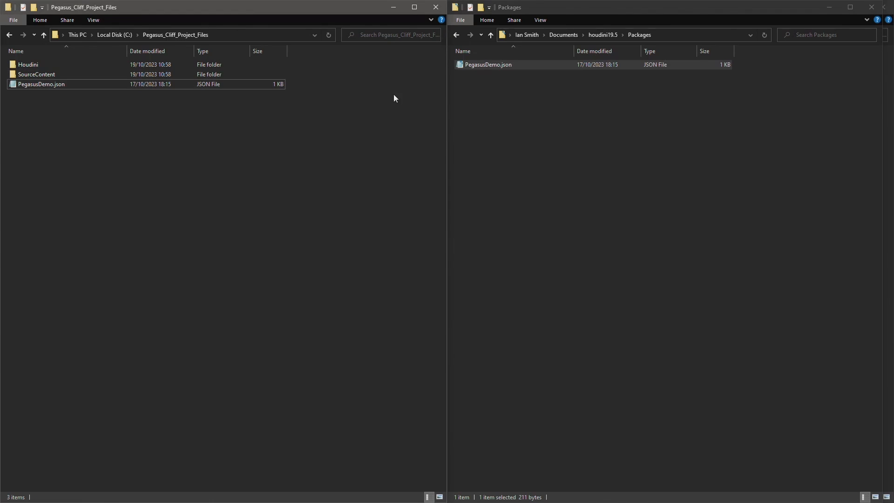
right_click(487, 65)
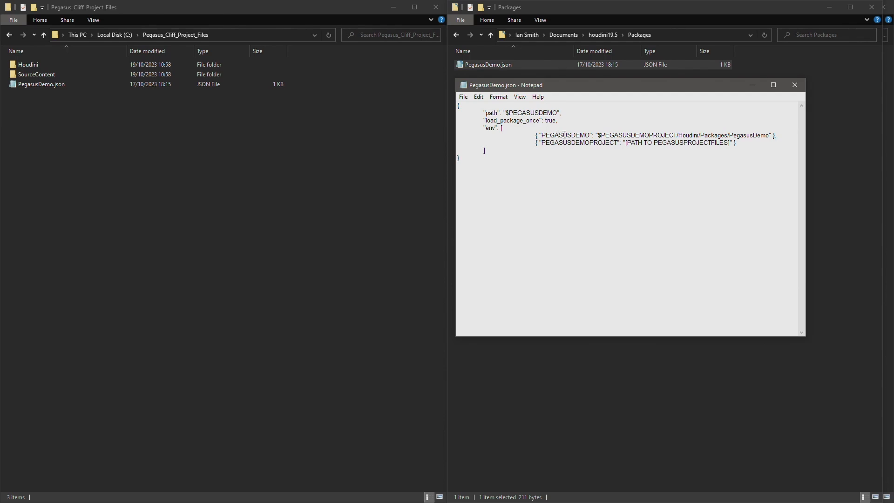
Replace the PEGASUSDEMOPROJECT placeholder with C:\Pegasus_Cliff_Project_Files.
double_click(565, 135)
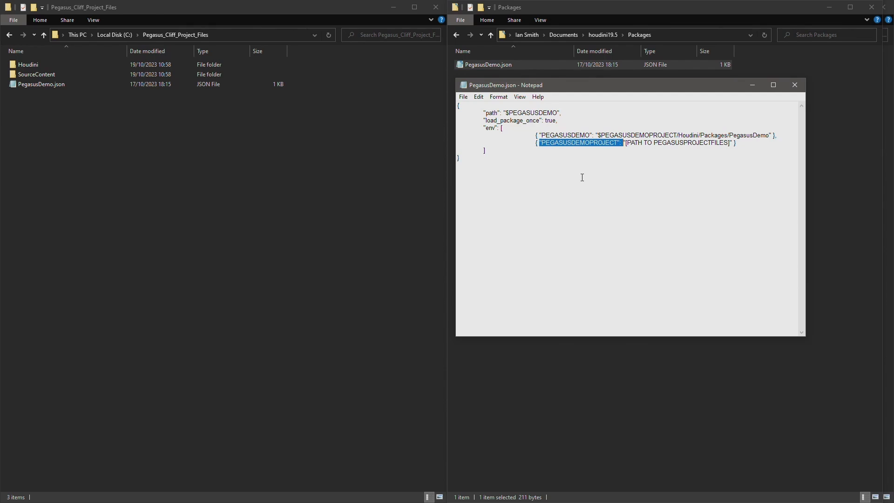
left_click(628, 150)
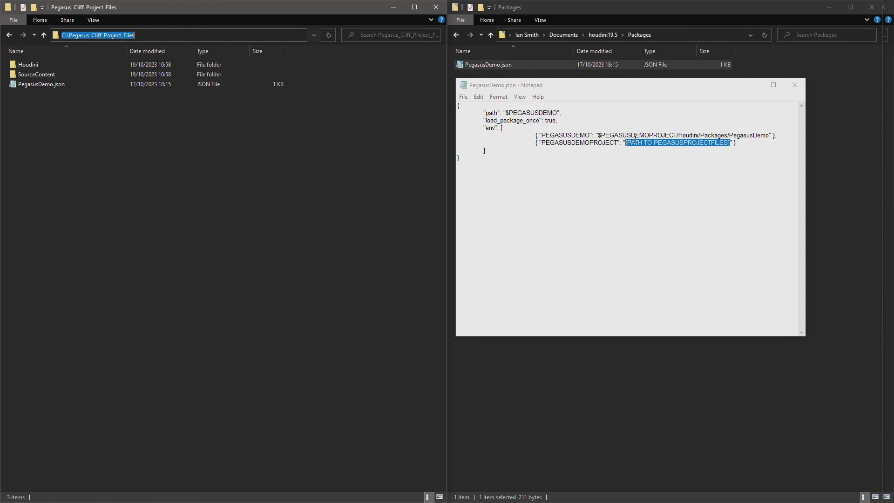
type("C:\\Pegasus_Cliff_Project_Files")
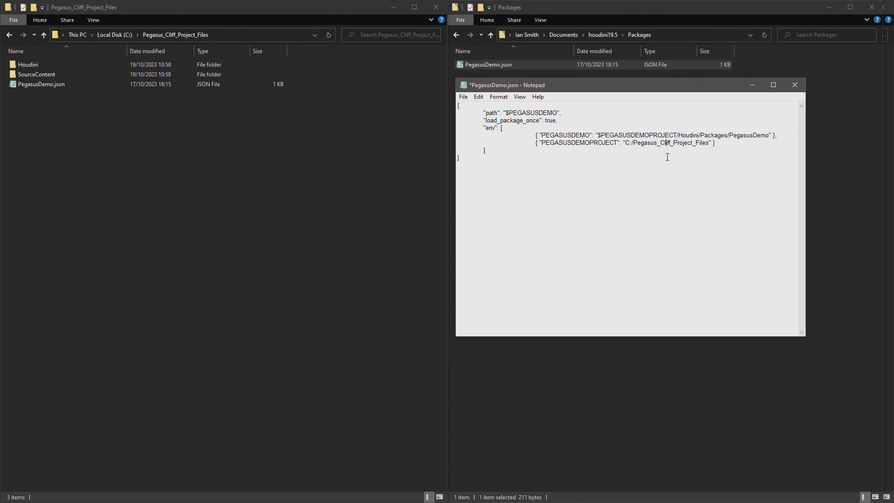
Save PegasusDemo.json and check the $PEGASUSDEMOPROJECT reference in the package path.
left_click(462, 95)
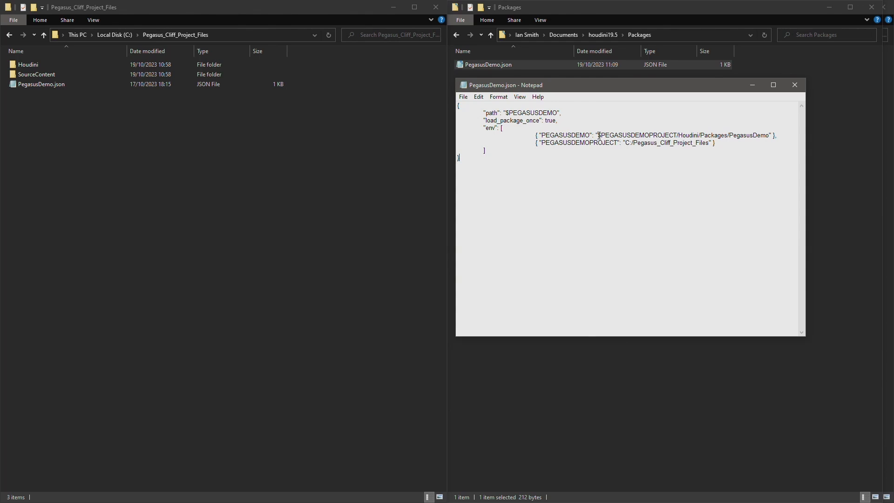
double_click(637, 135)
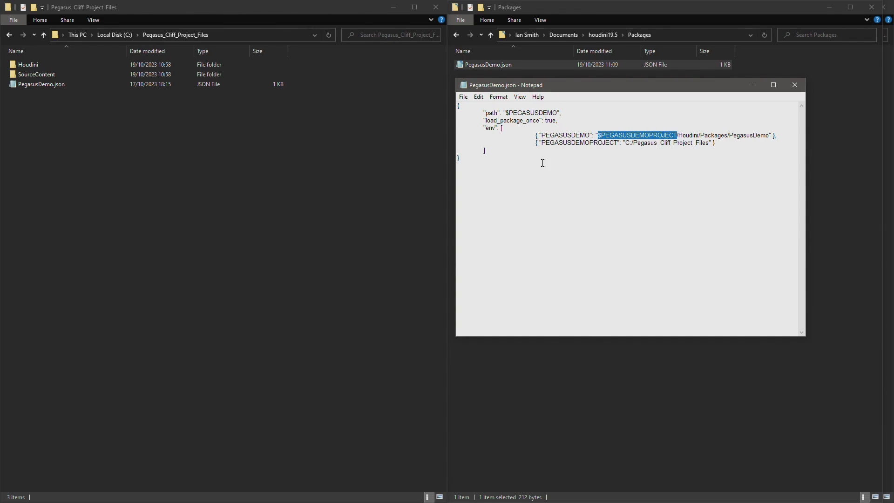
mouse_move(592, 151)
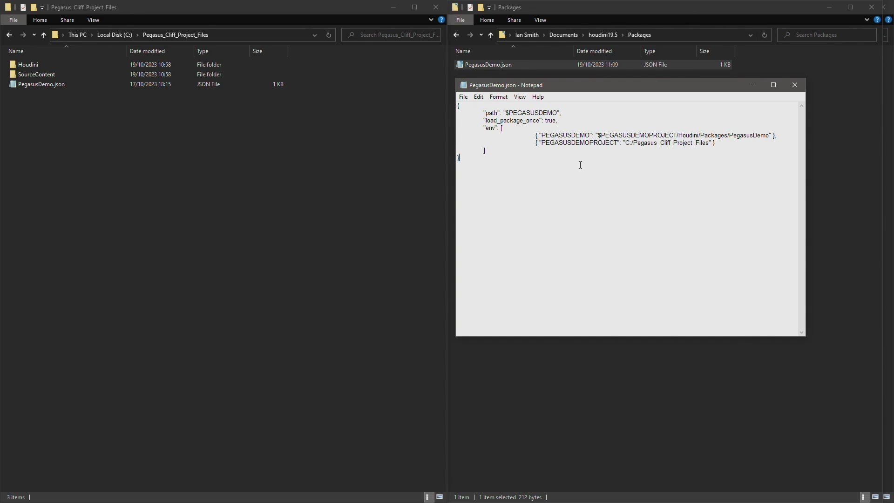
double_click(637, 135)
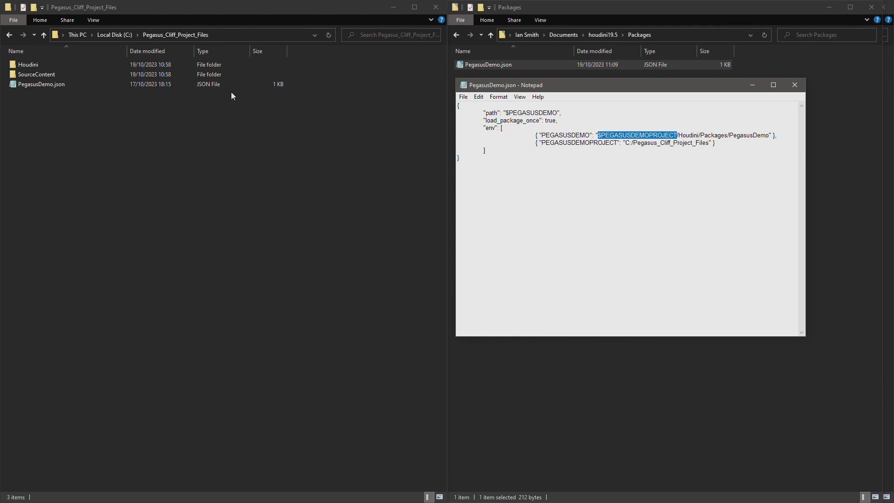
Verify the project's Houdini > Packages folder in File Explorer.
double_click(28, 64)
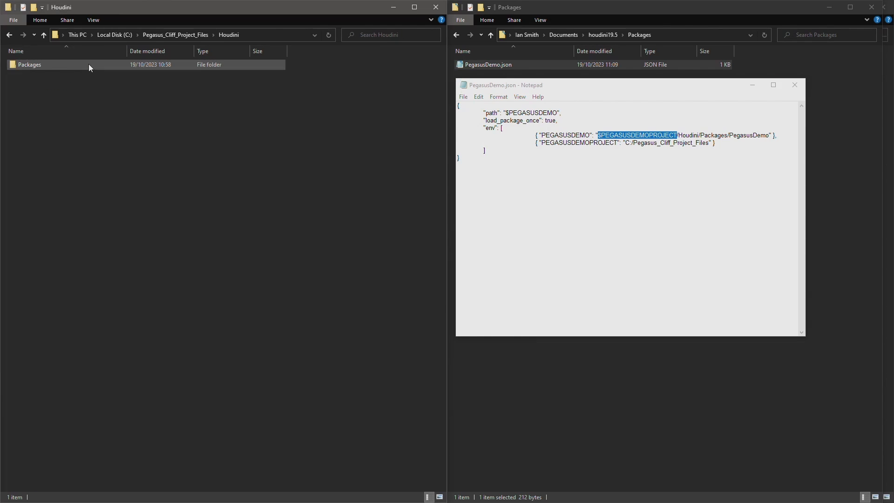
double_click(29, 64)
type("g")
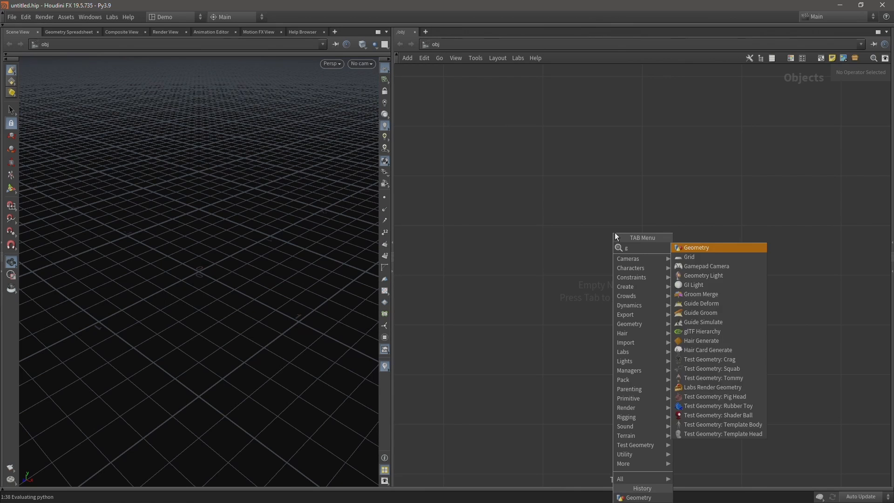
Add a geo1 Geometry object, dive inside and bring up the node list for PE_Load_Landscape.
left_click(694, 246)
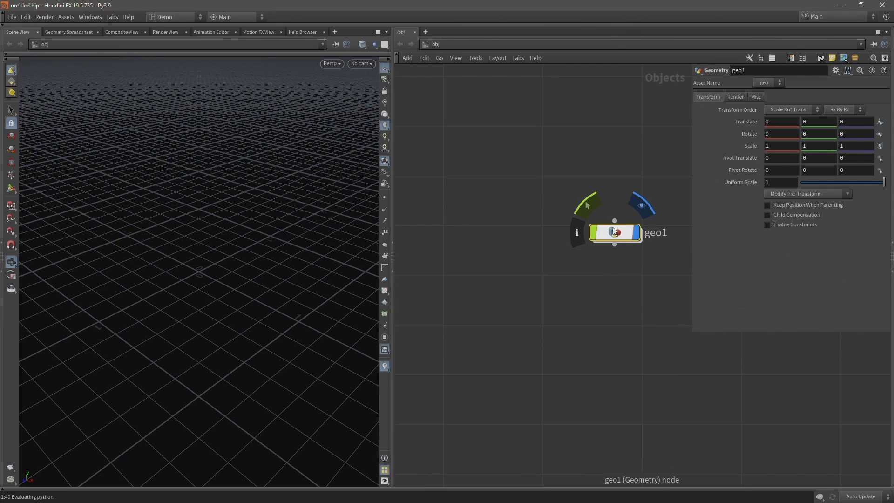
double_click(614, 232)
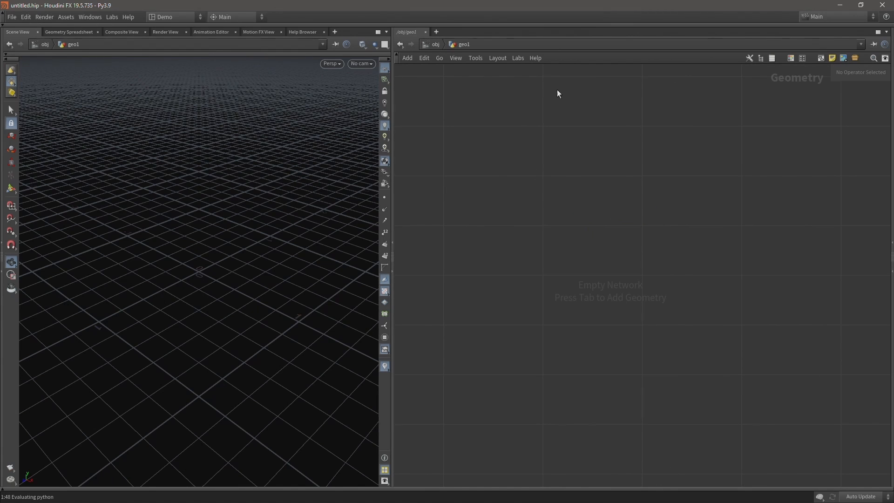
key("Tab")
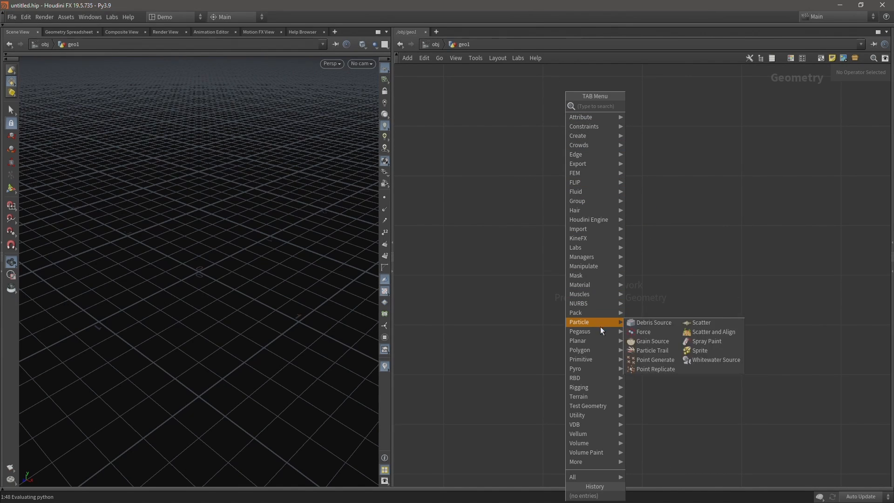
mouse_move(580, 332)
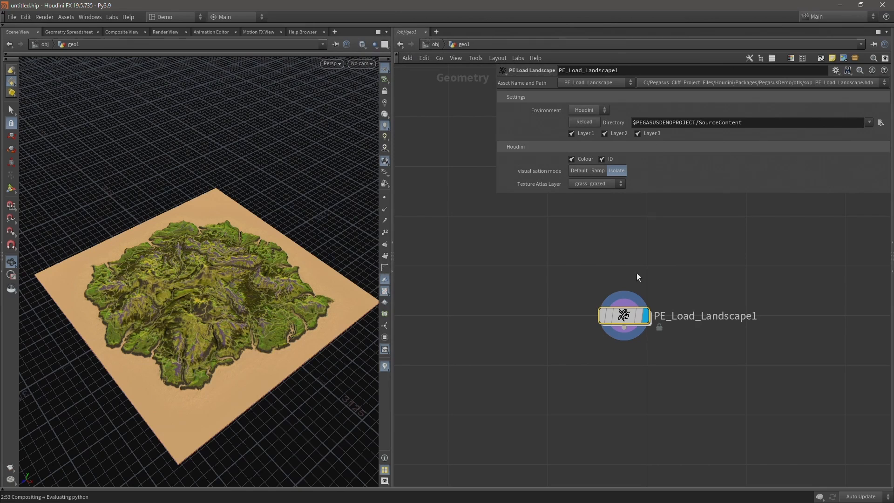
mouse_move(644, 353)
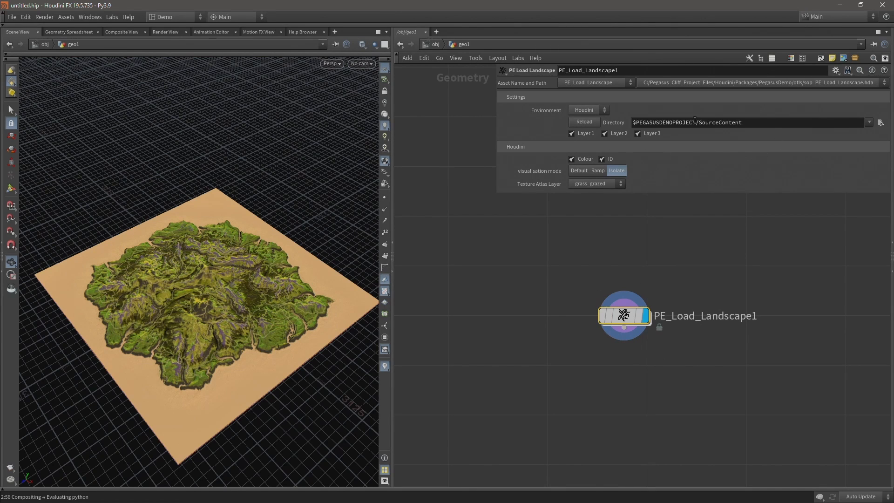
double_click(664, 122)
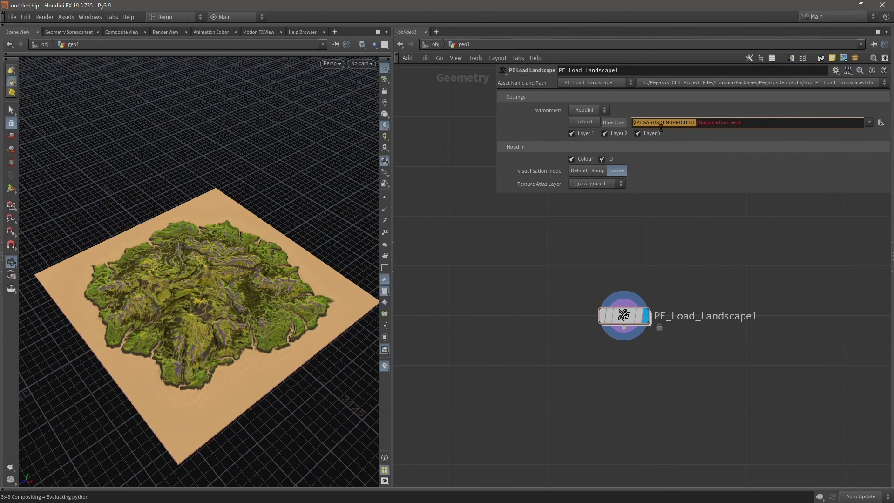
mouse_move(666, 133)
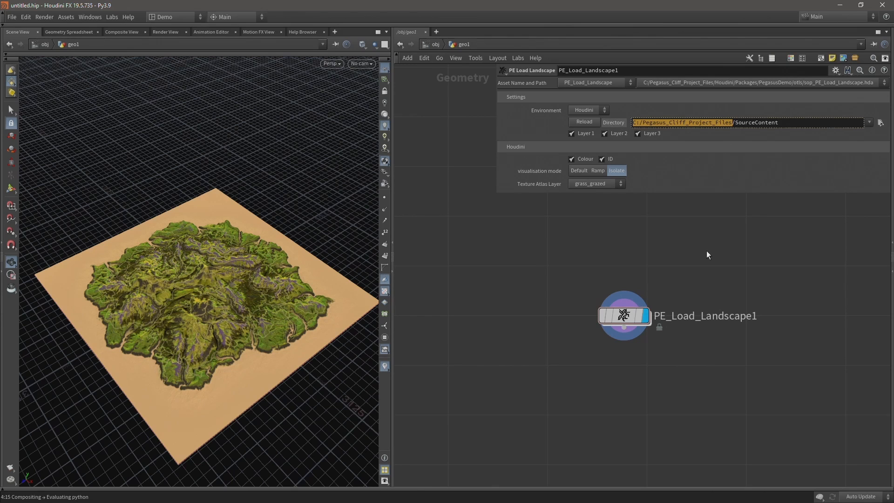
mouse_move(707, 244)
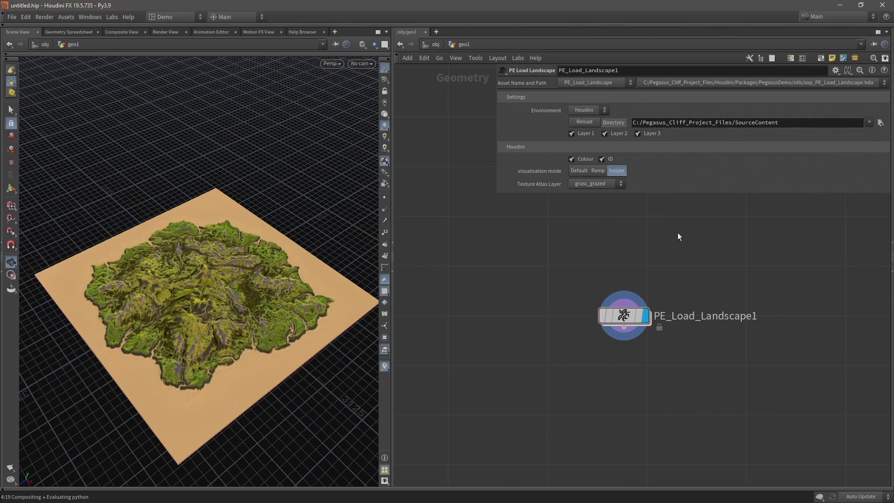
mouse_move(615, 123)
type("$PEGASUSDEMOPROJECT")
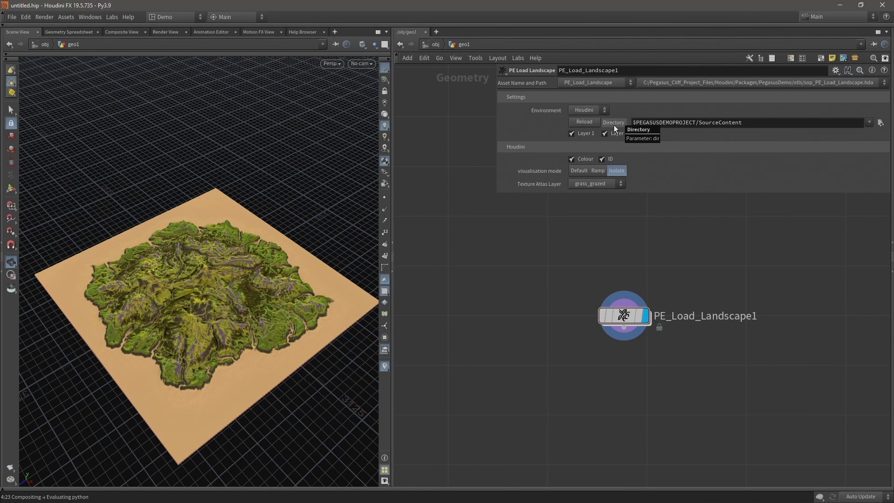
mouse_move(622, 262)
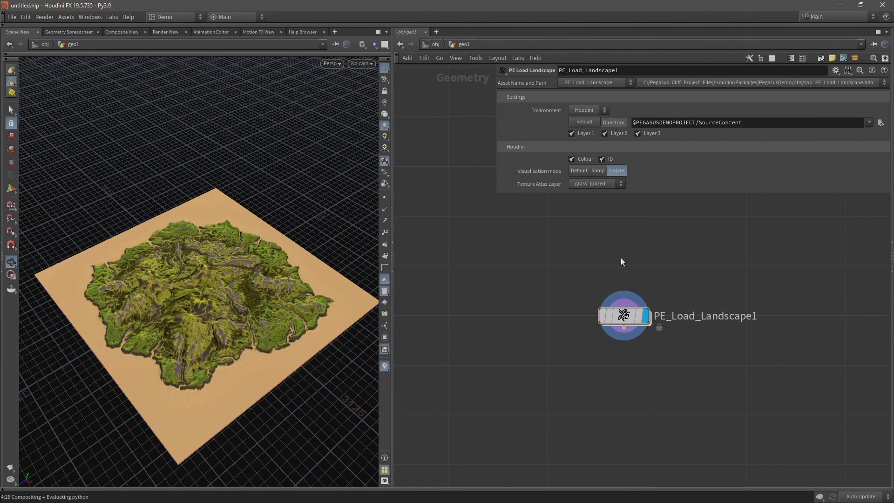